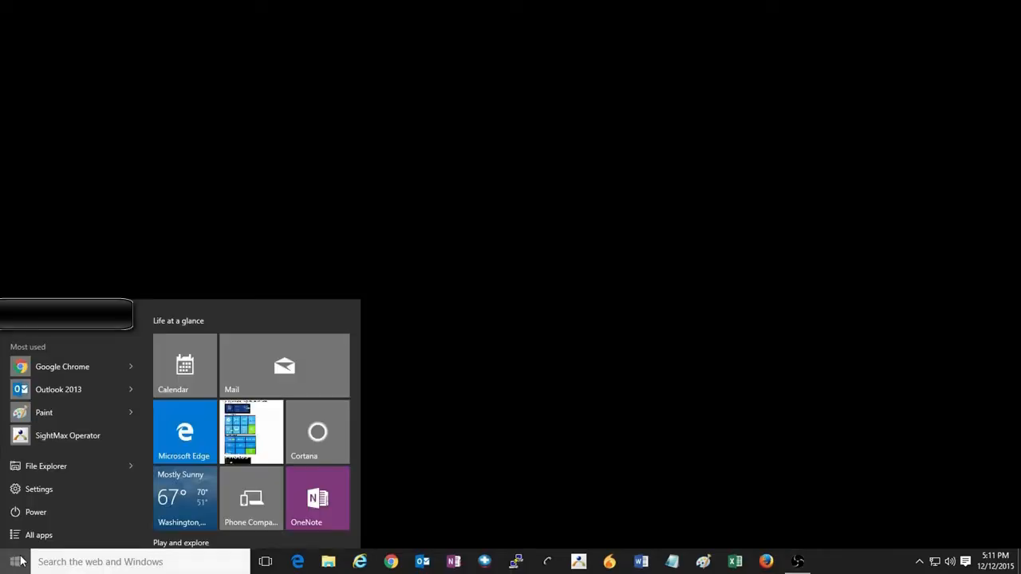
Step: Switch on the On-Screen Keyboard in Settings > Ease of Access > Keyboard so it opens
{"action": "left_click", "coordinate": [38, 488]}
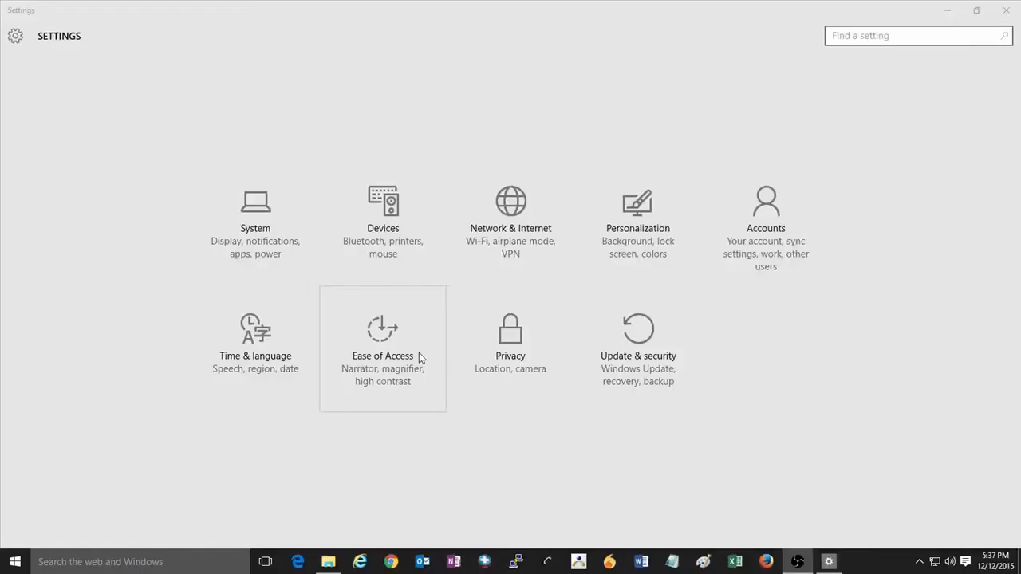
{"action": "left_click", "coordinate": [382, 343]}
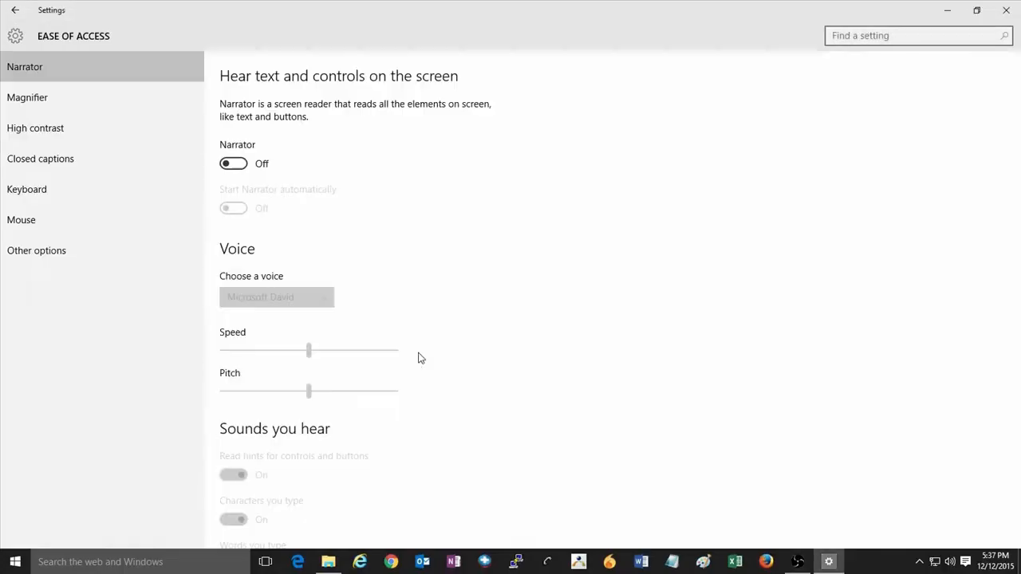
{"action": "mouse_move", "coordinate": [227, 261]}
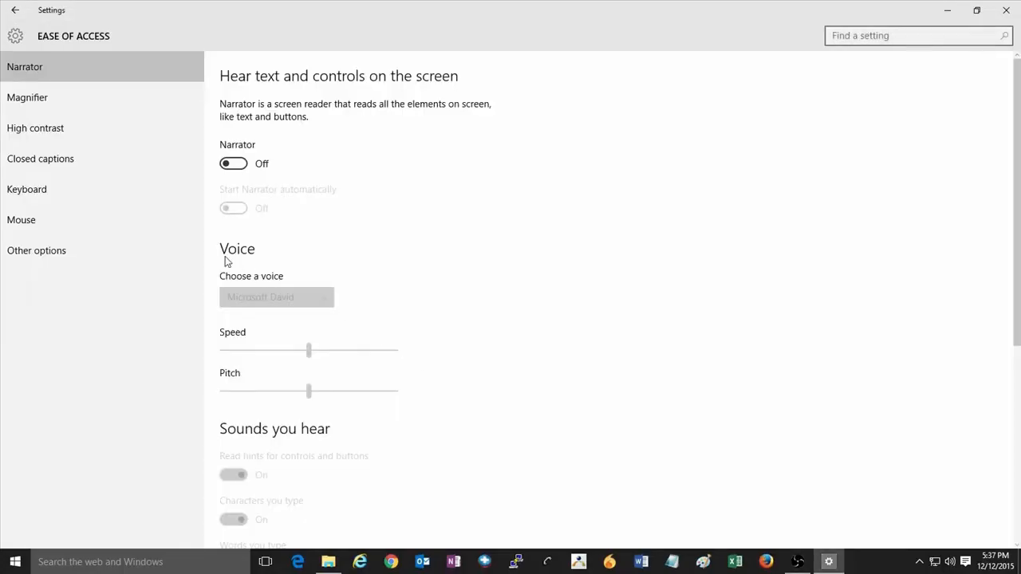
{"action": "mouse_move", "coordinate": [167, 206]}
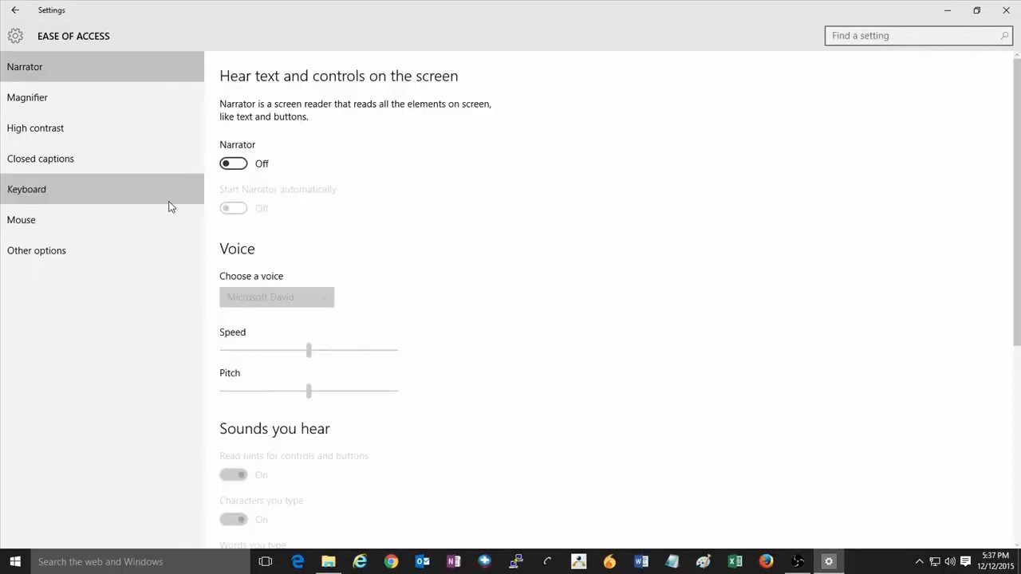
{"action": "left_click", "coordinate": [25, 188]}
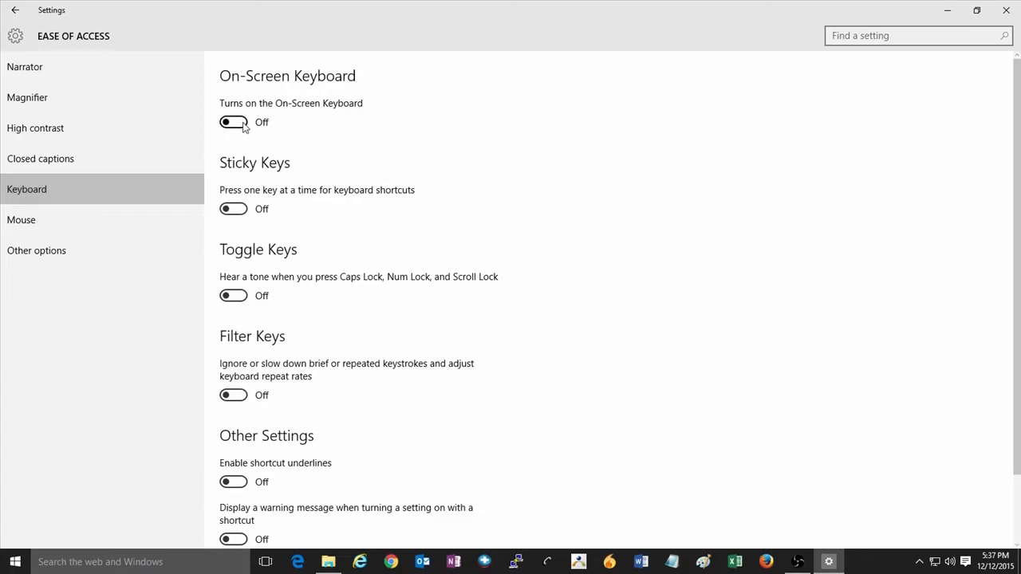
{"action": "left_click", "coordinate": [233, 121]}
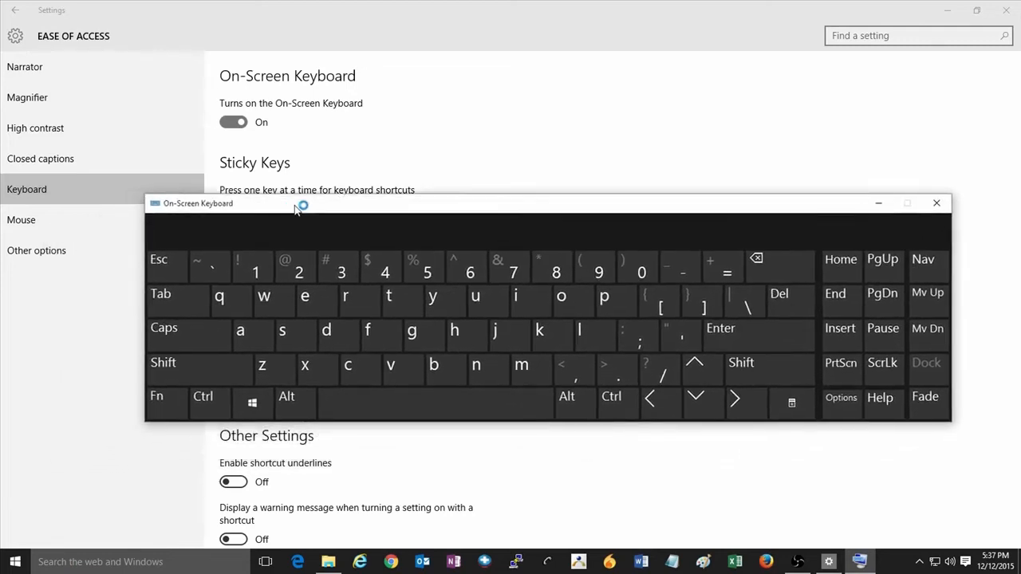
Step: Drag the On-Screen Keyboard window by its title bar to sit lower and further left
{"action": "left_click_drag", "start_coordinate": [295, 204], "coordinate": [306, 220]}
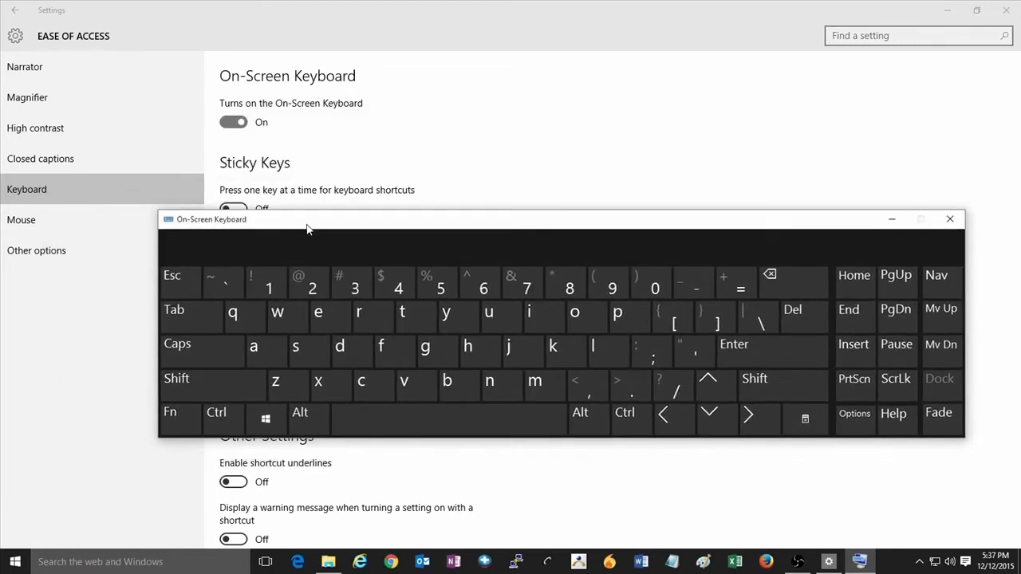
{"action": "left_click_drag", "start_coordinate": [306, 220], "coordinate": [158, 316]}
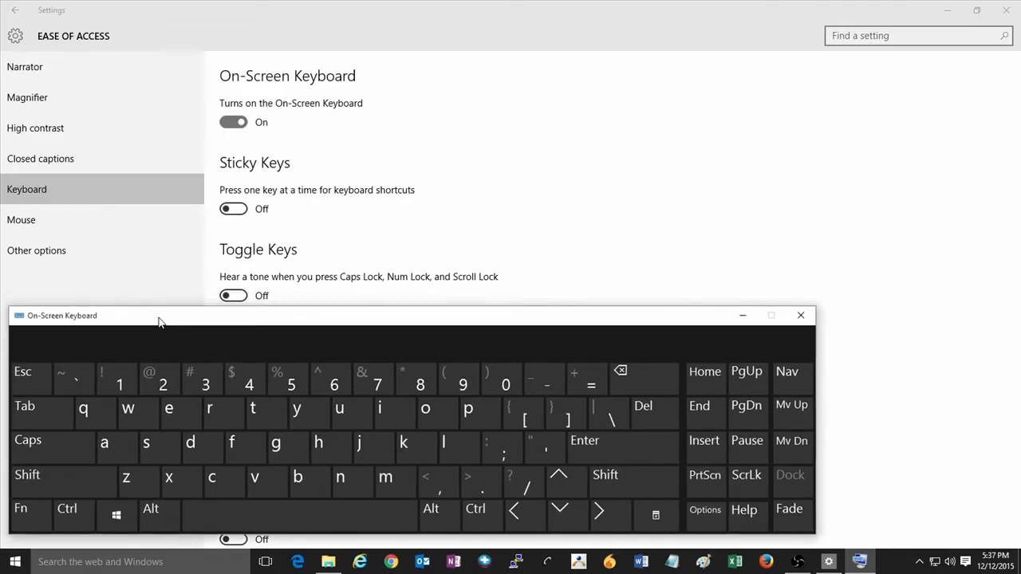
{"action": "left_click_drag", "start_coordinate": [160, 316], "coordinate": [236, 260]}
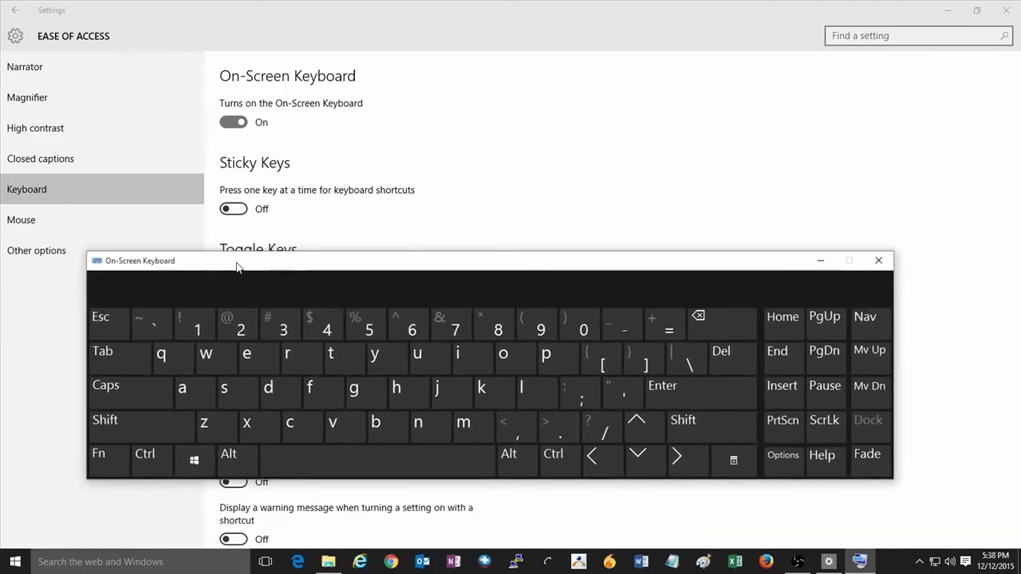
{"action": "left_click_drag", "start_coordinate": [236, 260], "coordinate": [206, 281]}
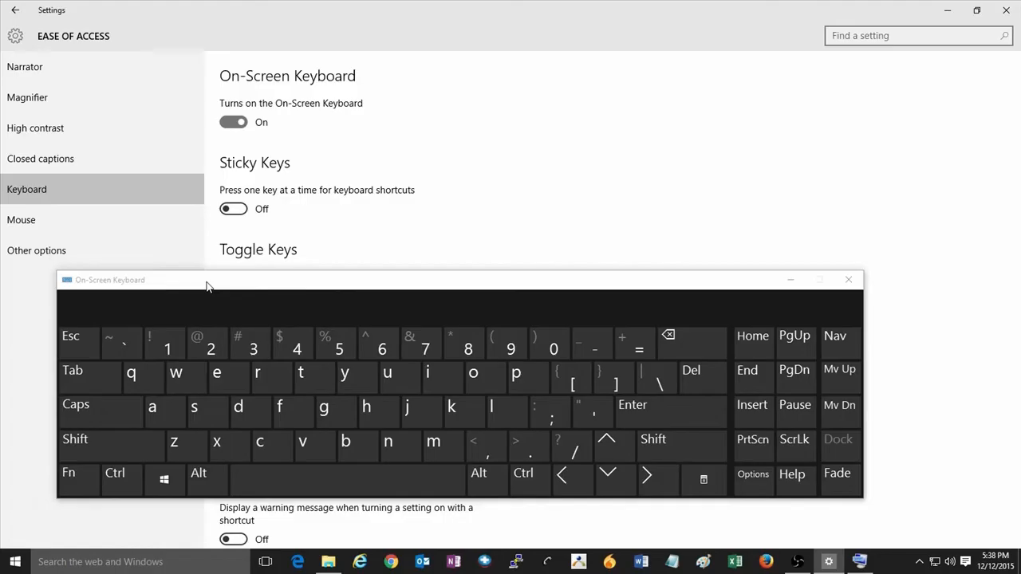
{"action": "mouse_move", "coordinate": [281, 319]}
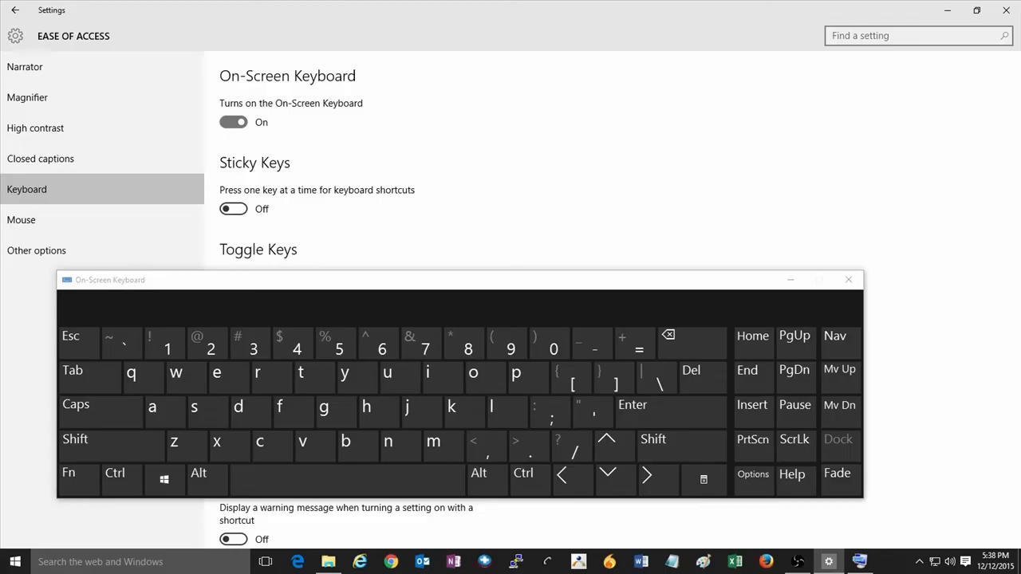
{"action": "mouse_move", "coordinate": [280, 319]}
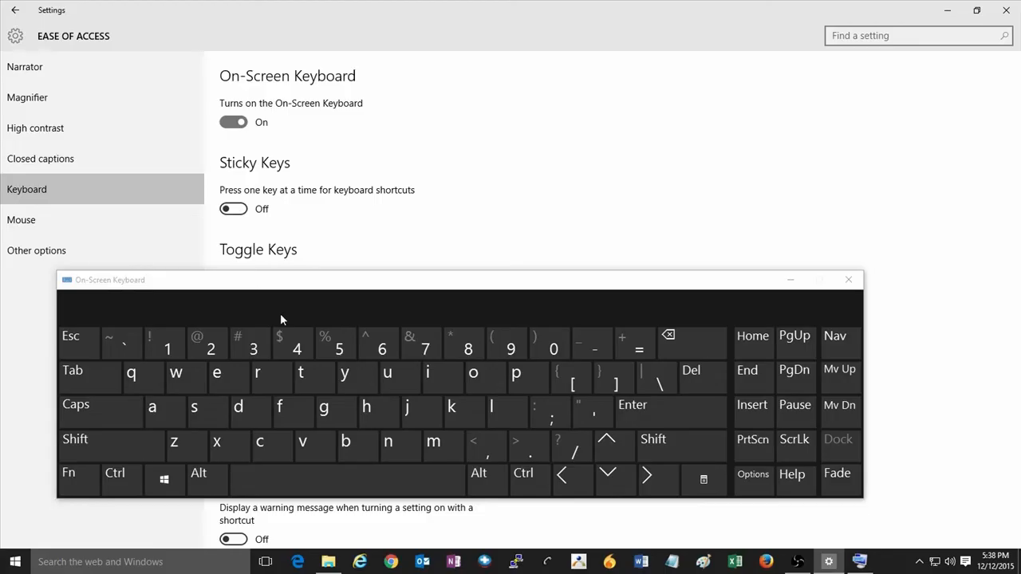